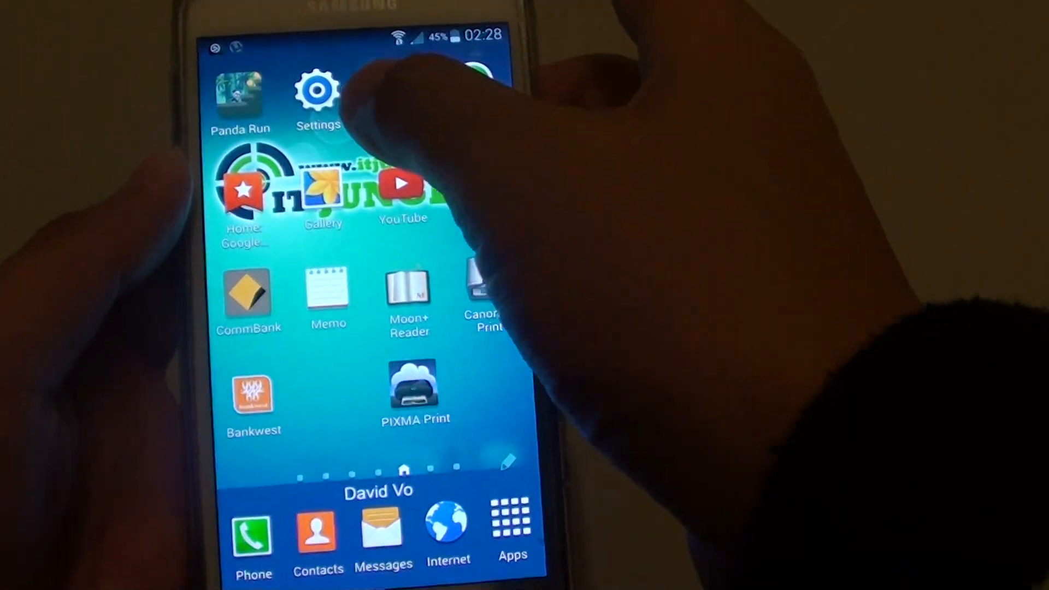
Open Settings from the home screen and scroll to the Personalization section showing Accessibility.
click(316, 91)
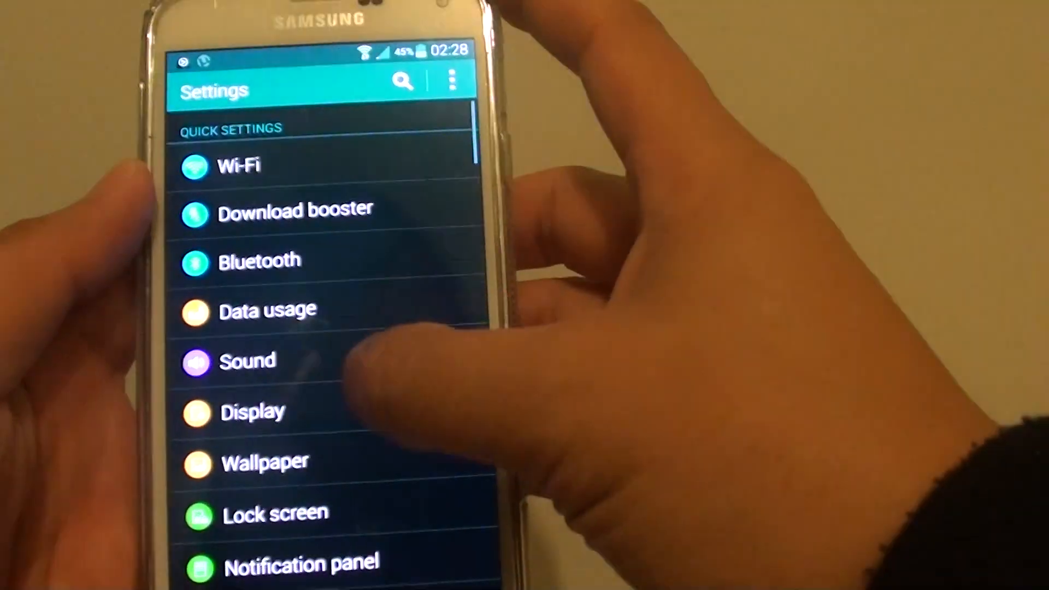
scroll(down, 3)
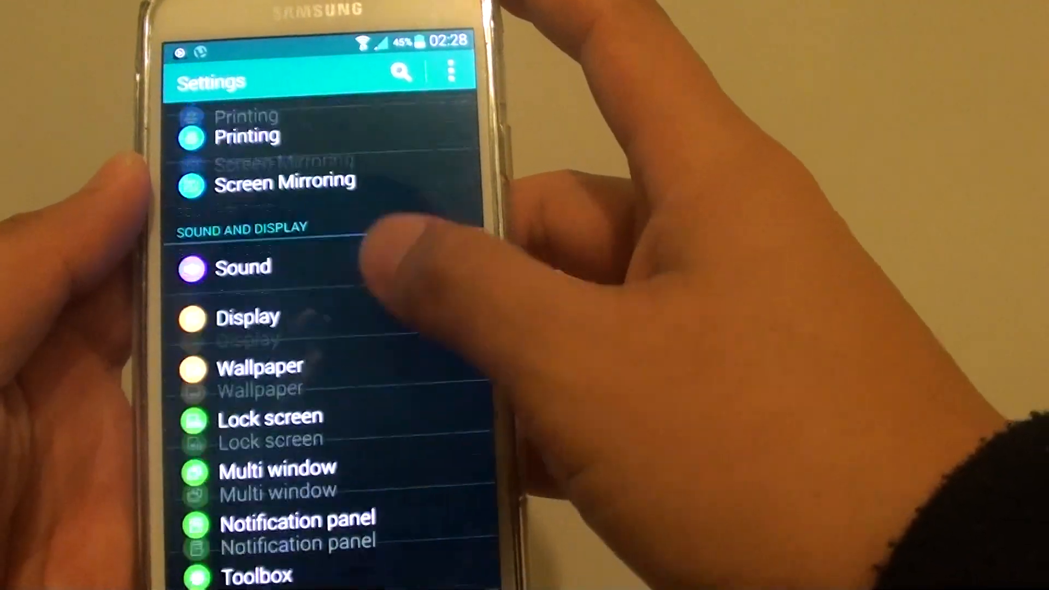
scroll(down, 3)
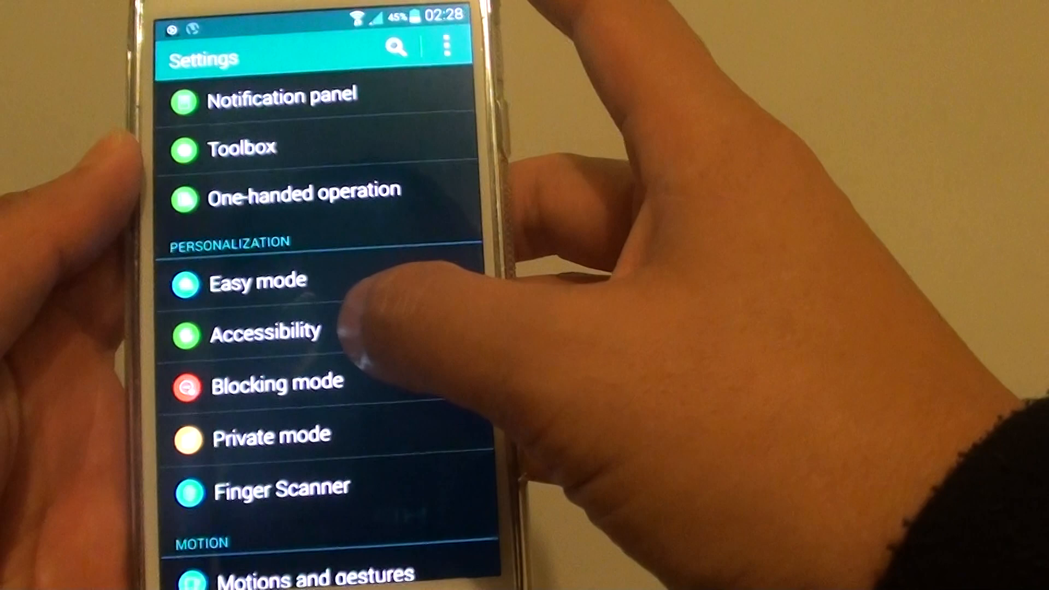
Open Accessibility, then its Vision category to reach the Negative colors option.
click(263, 330)
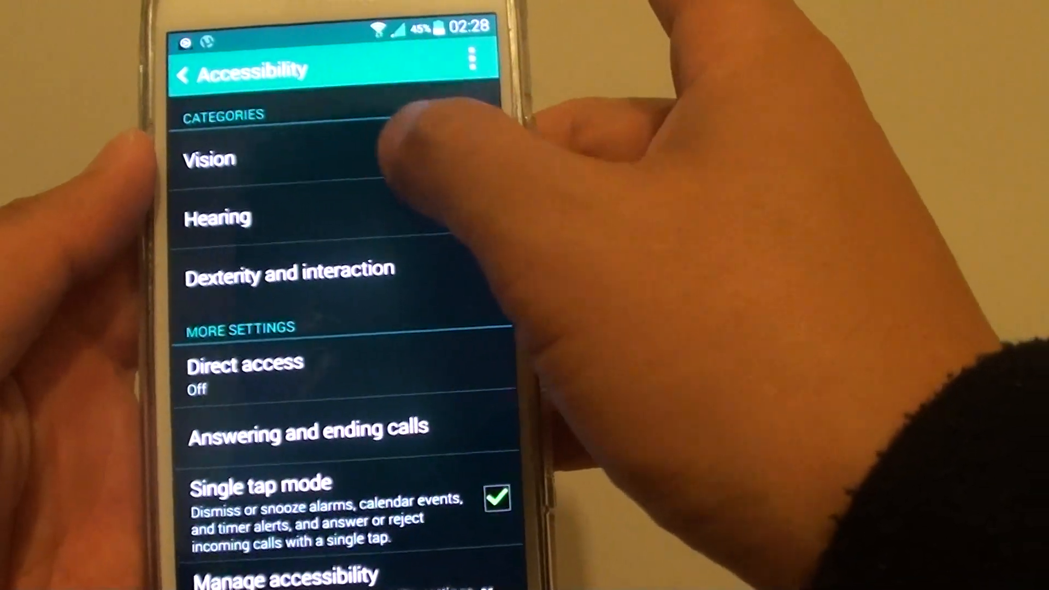
click(210, 158)
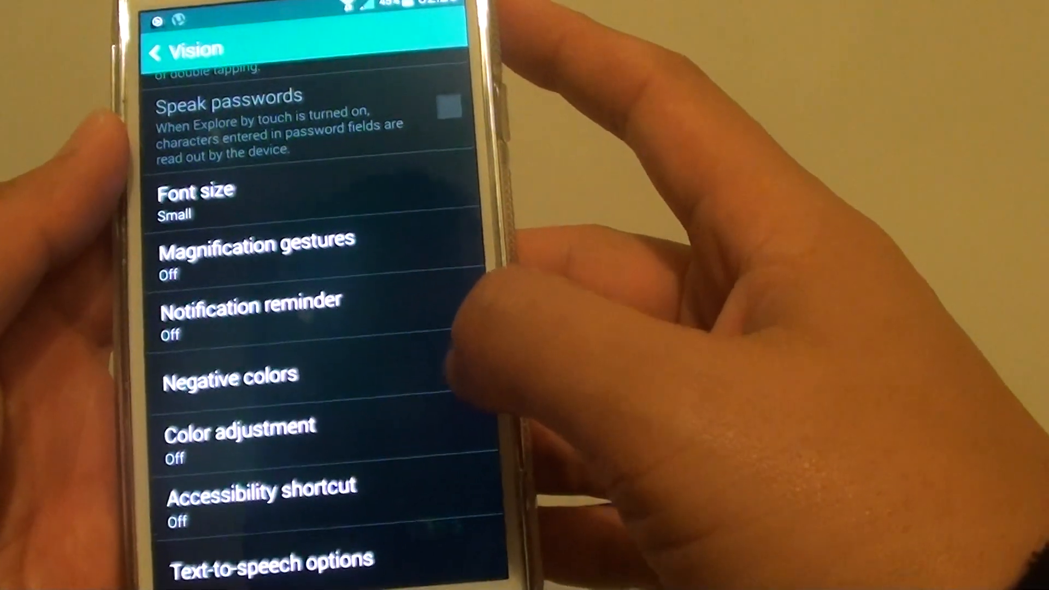
click(482, 391)
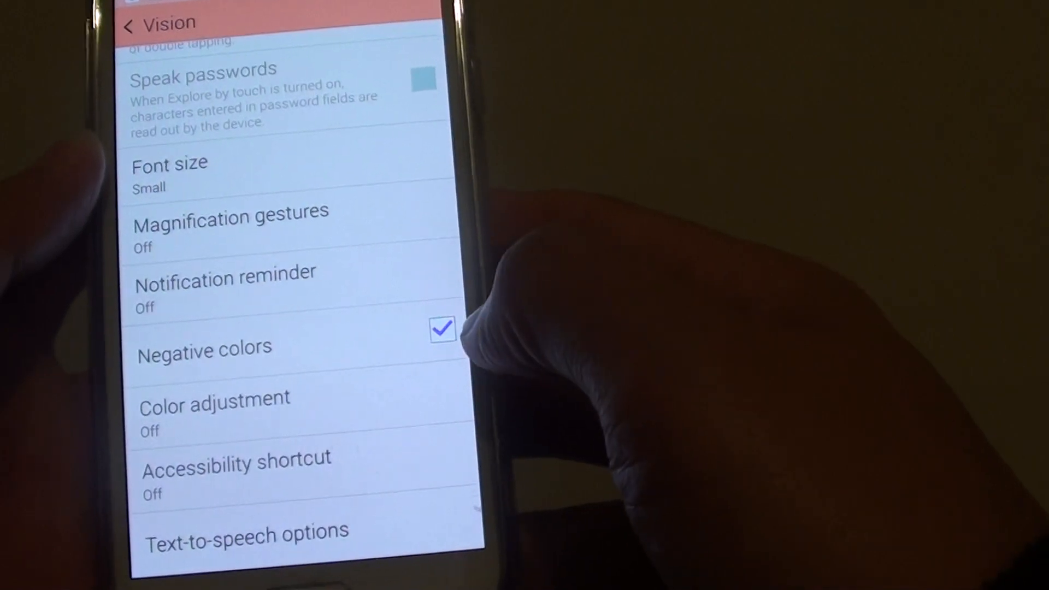
click(441, 329)
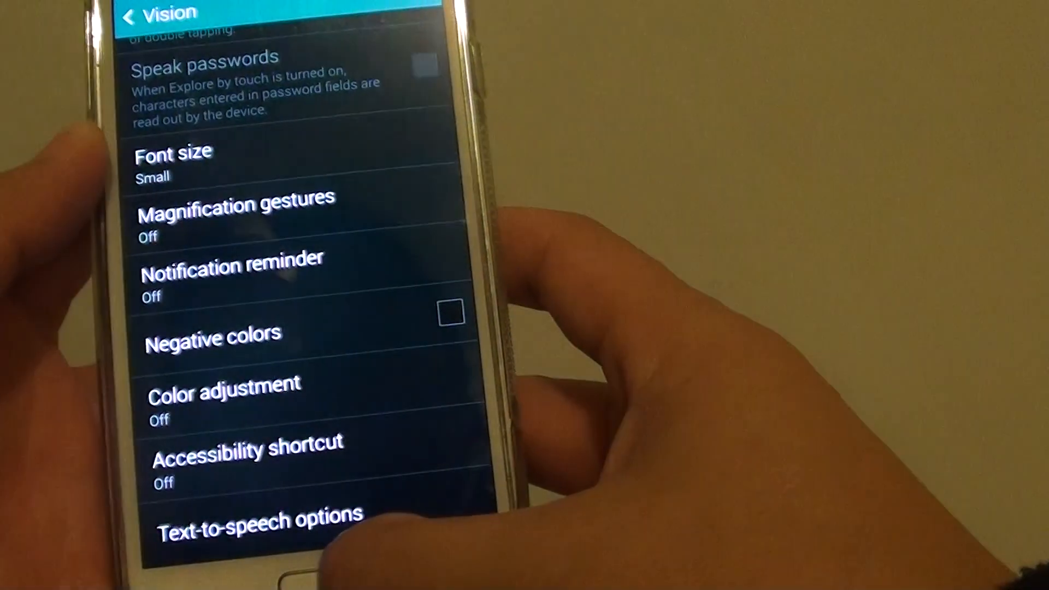